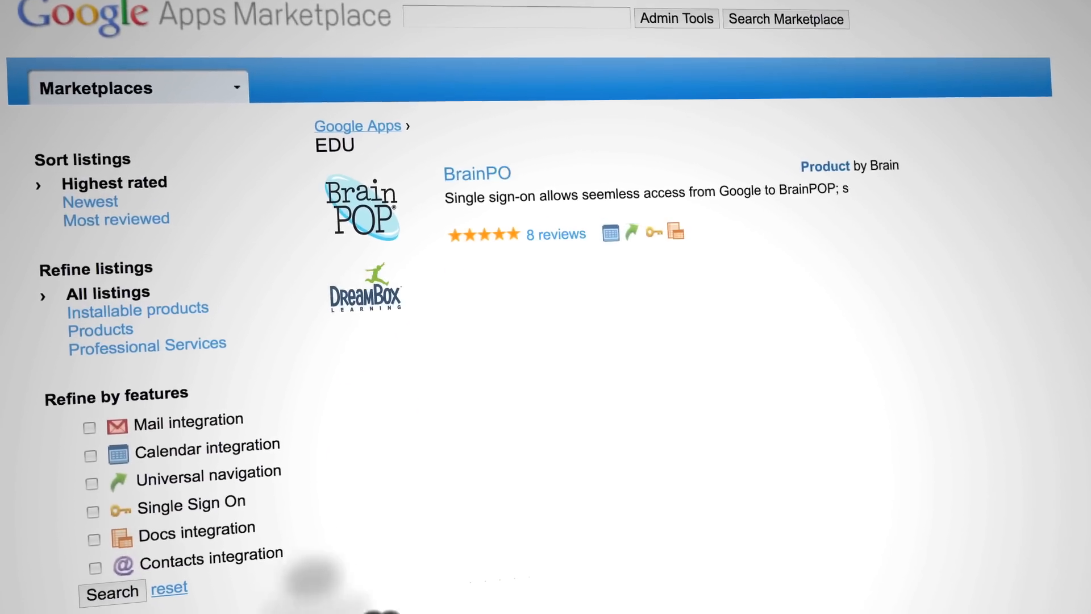
Scroll the EDU listings and add the lesson plan app to the myschool.com domain
{"action": "scroll", "scroll_direction": "down", "scroll_amount": 3}
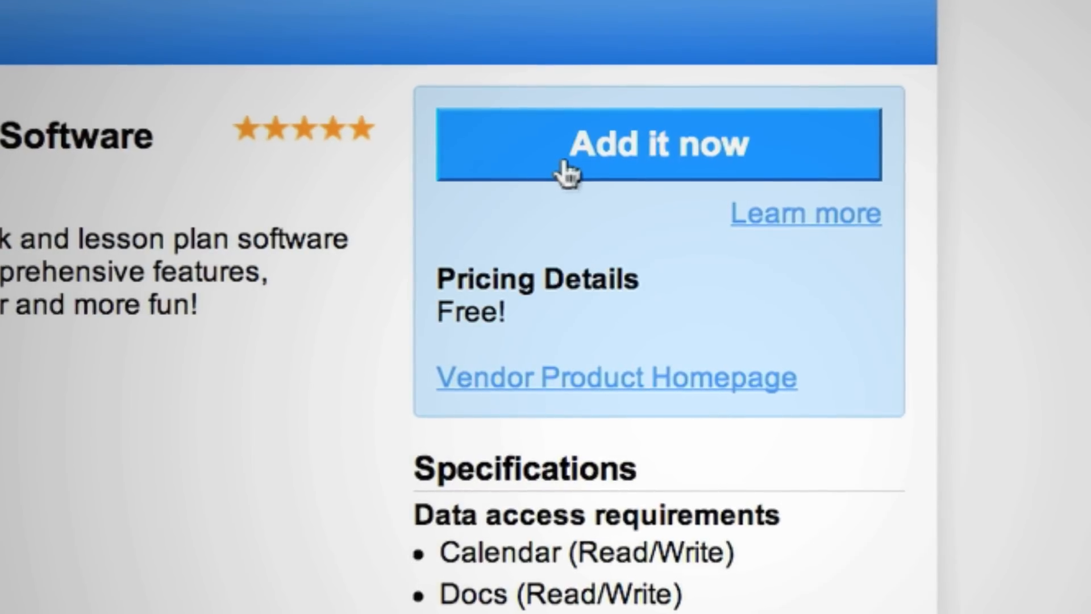
{"action": "left_click", "coordinate": [656, 145]}
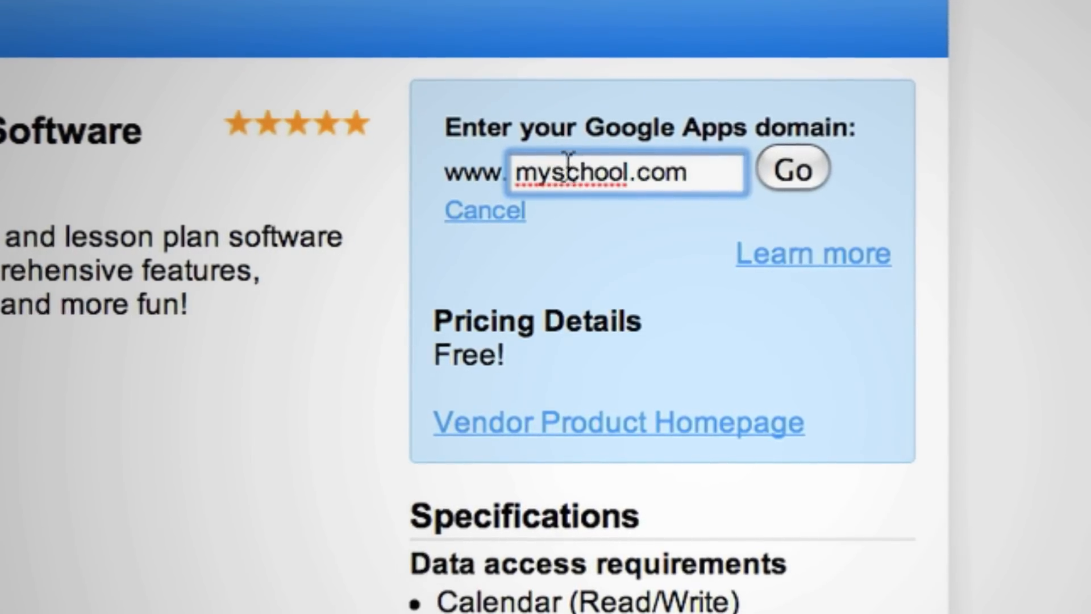
{"action": "left_click", "coordinate": [790, 168]}
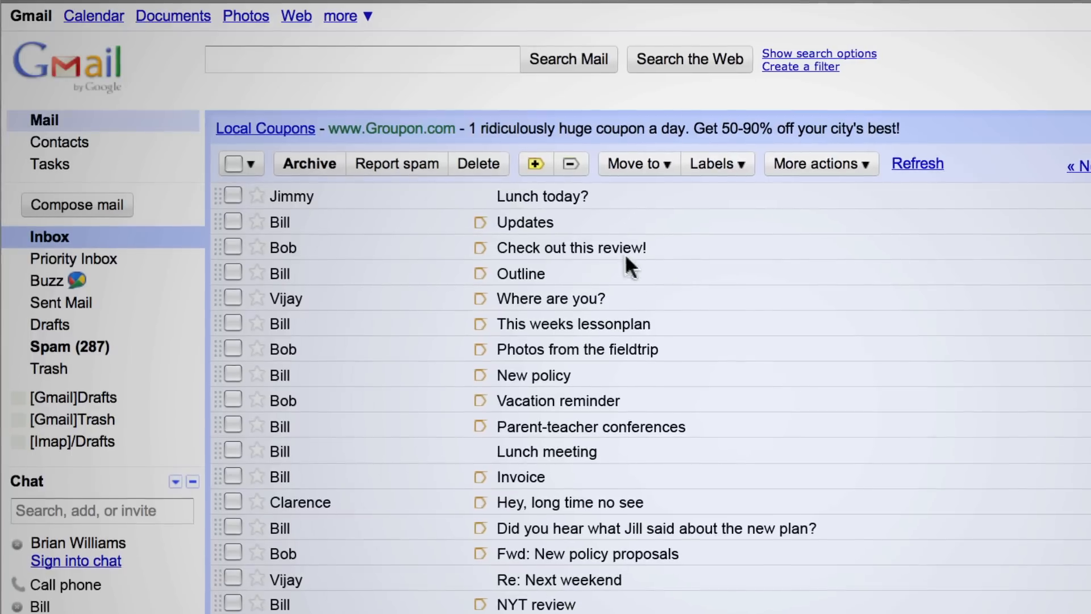
Return to the Marketplace EDU page and scroll through apps like BrainPOP and Haiku LMS
{"action": "left_click", "coordinate": [345, 15]}
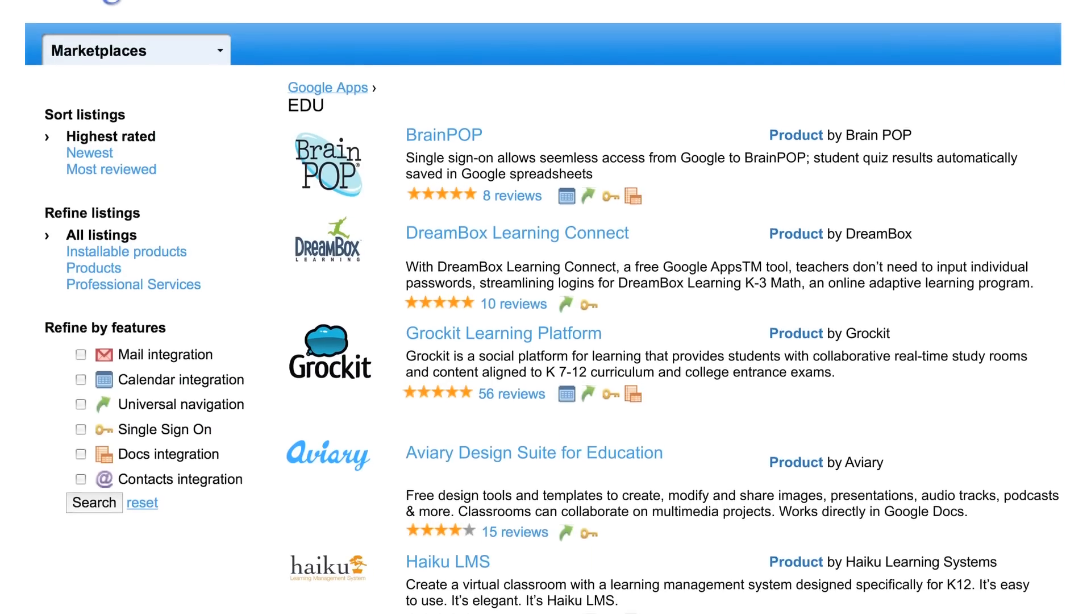
{"action": "scroll", "scroll_direction": "down", "scroll_amount": 3}
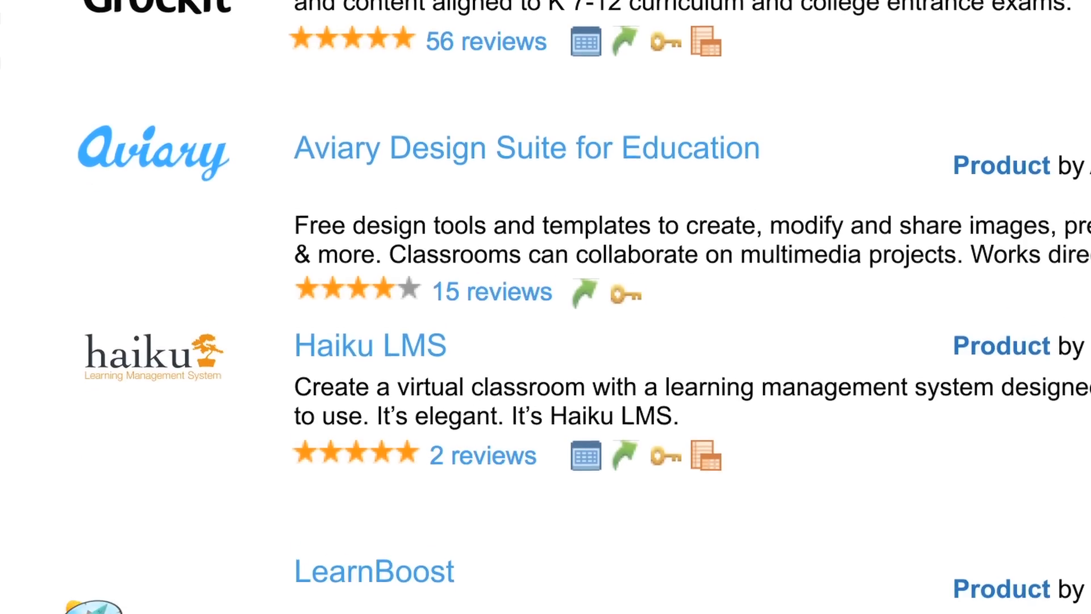